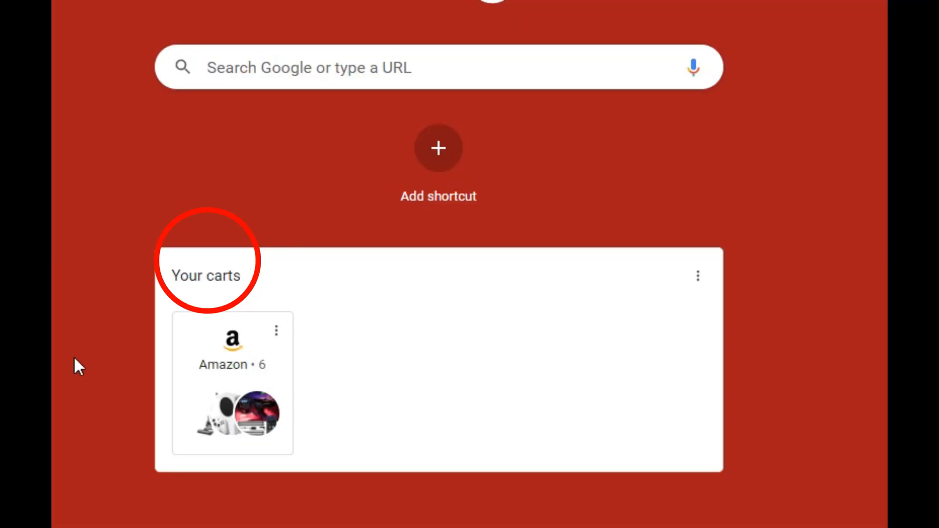
mouse_move(115, 518)
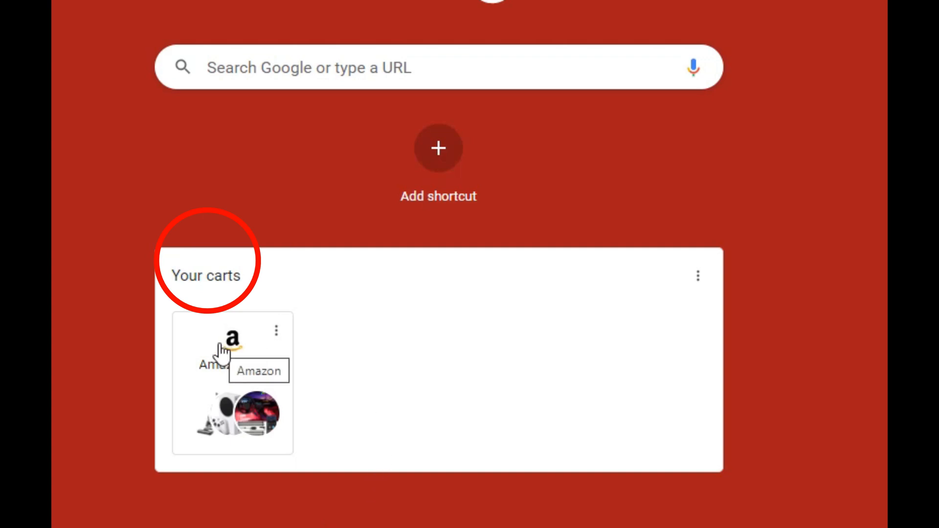
- Review the page card settings in the New Tab customization panel, then close it
left_click(233, 341)
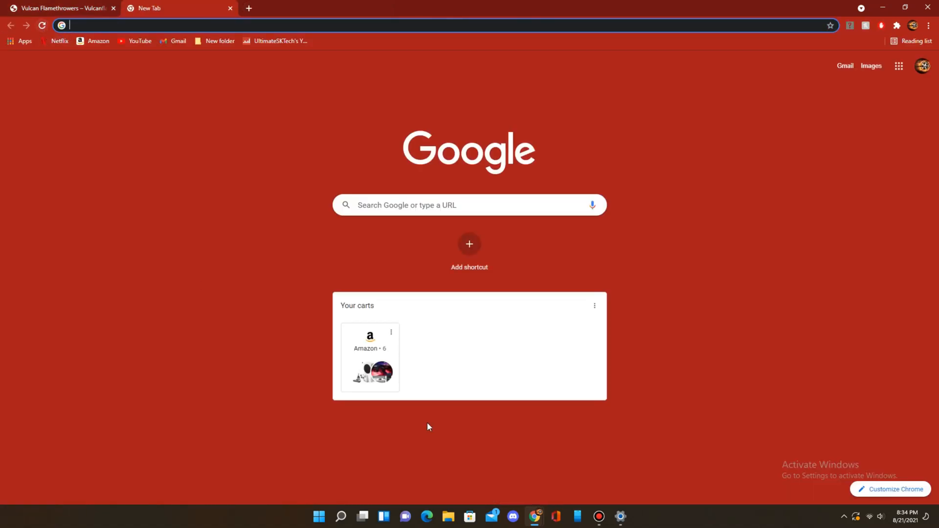
mouse_move(421, 341)
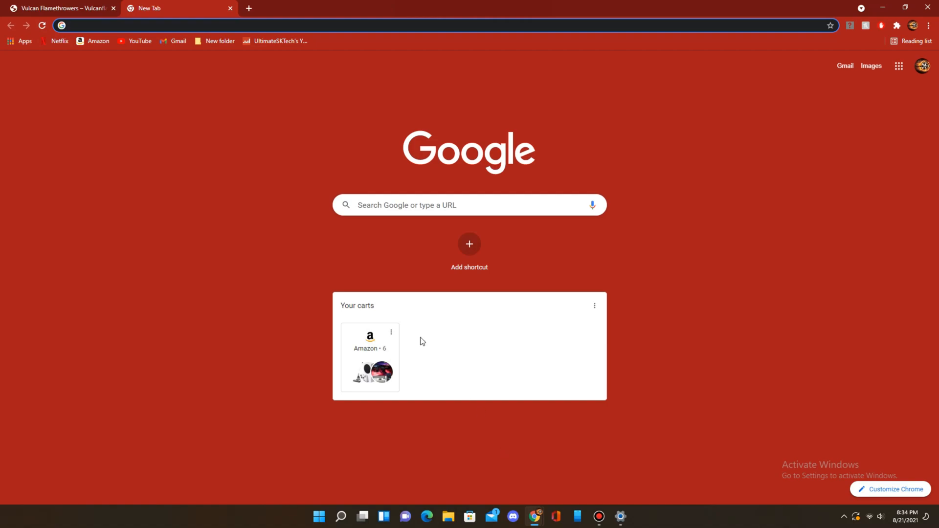
mouse_move(490, 296)
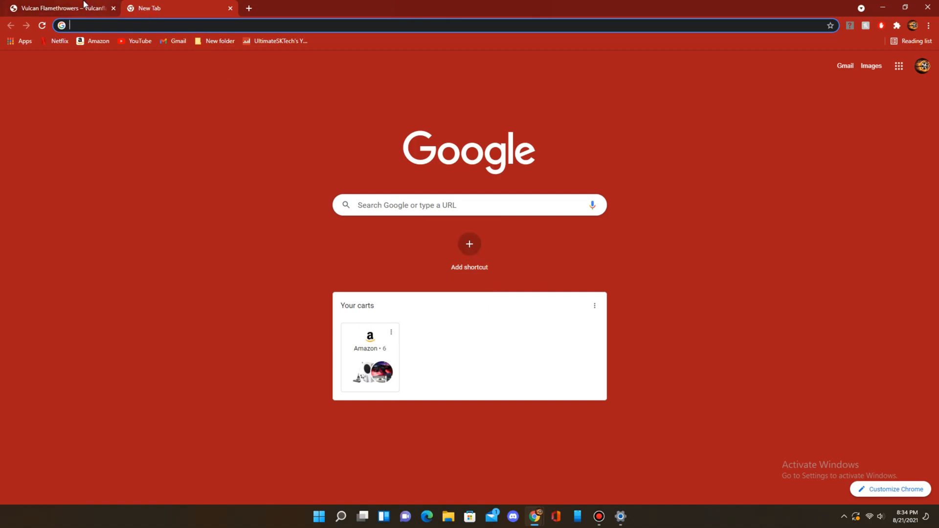
mouse_move(830, 500)
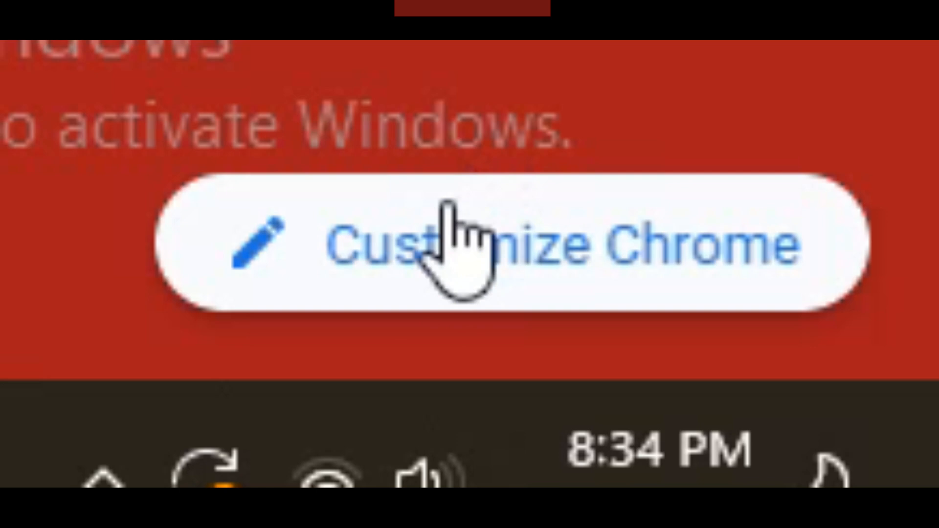
left_click(890, 489)
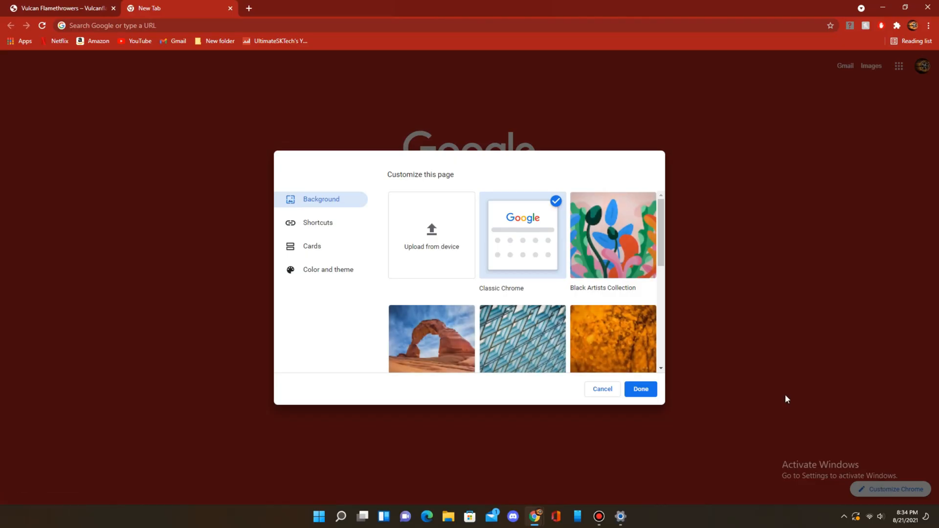
left_click(312, 246)
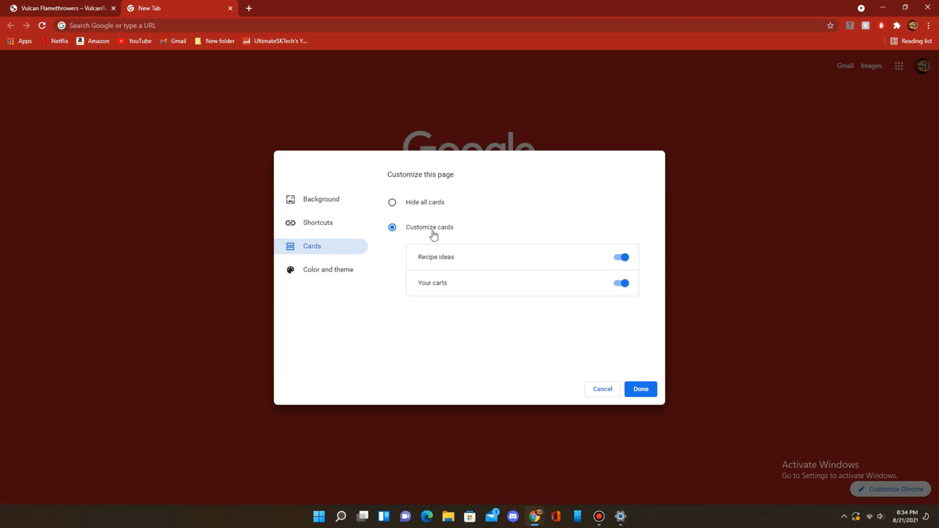
mouse_move(417, 252)
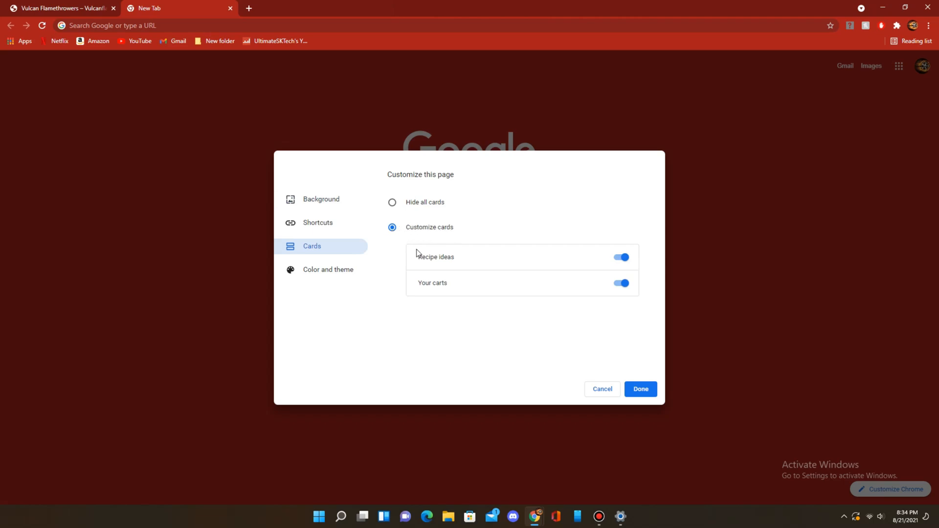
mouse_move(450, 255)
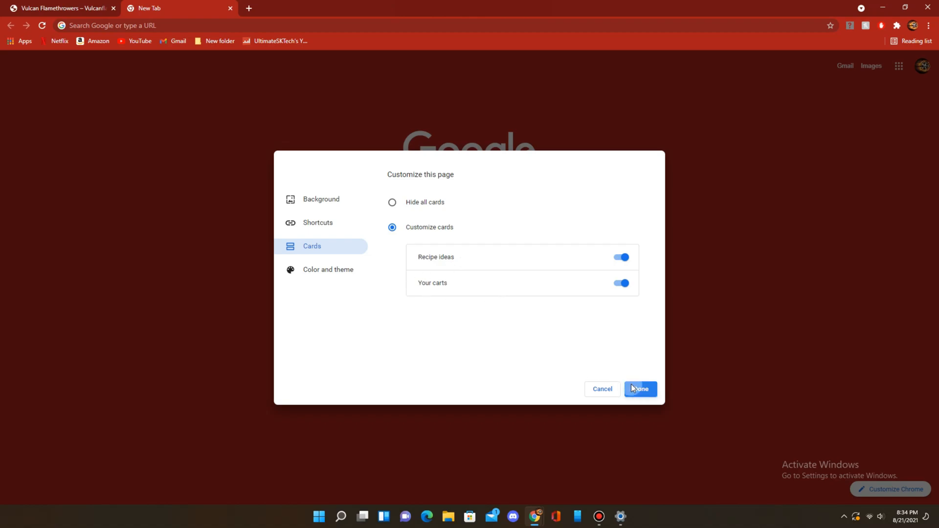
left_click(640, 389)
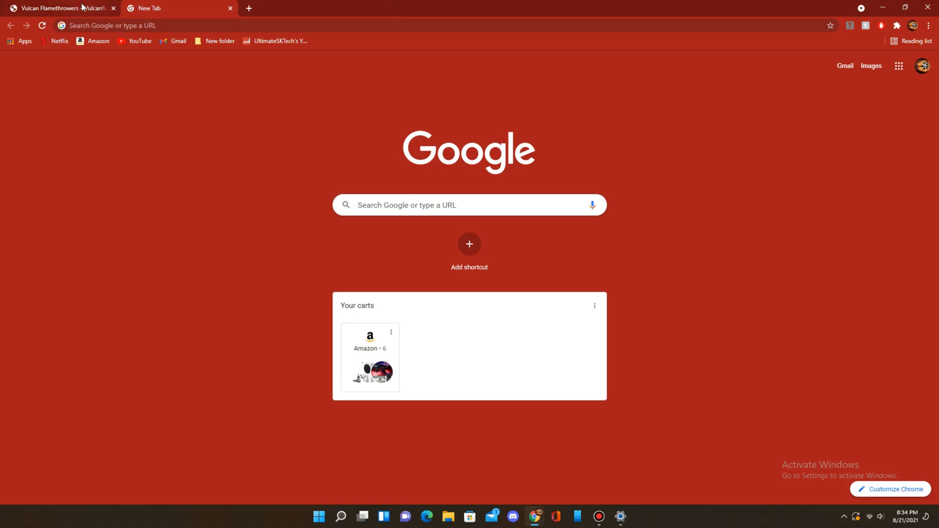
- Add the V9-E Black flamethrower ($775.00) to the Vulcan Flamethrowers cart, view the cart, and return to New Tab
left_click(58, 8)
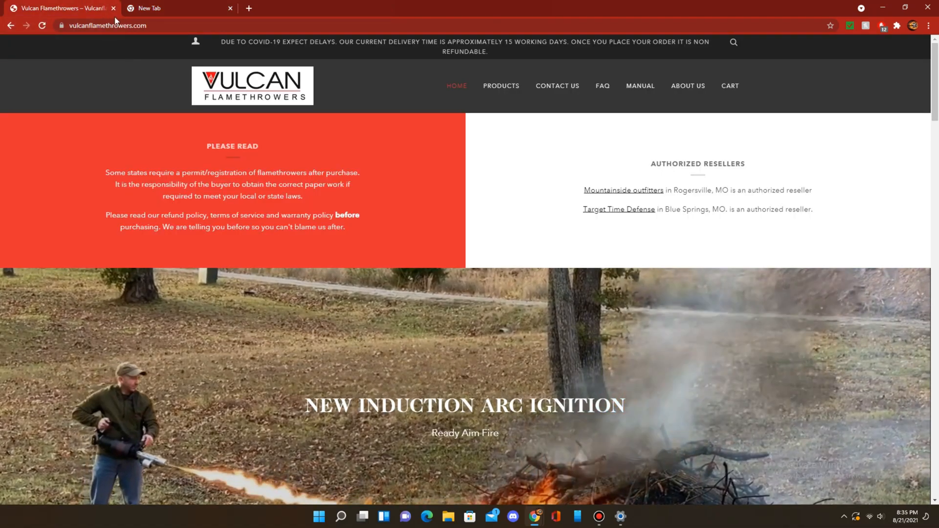
left_click(501, 86)
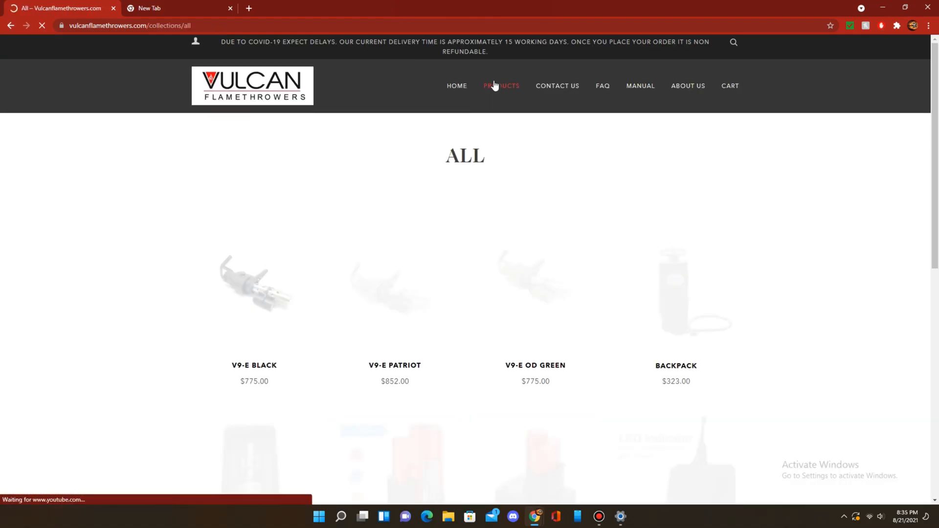
left_click(253, 284)
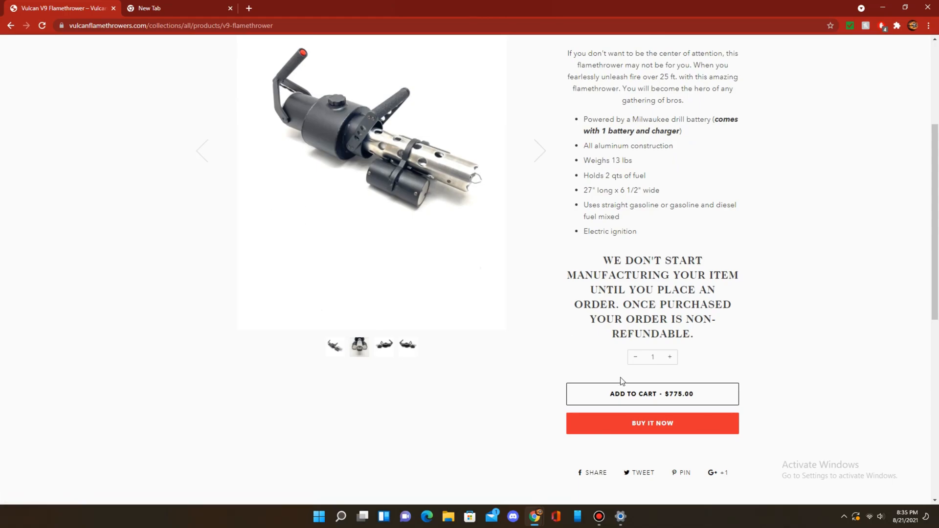
left_click(652, 394)
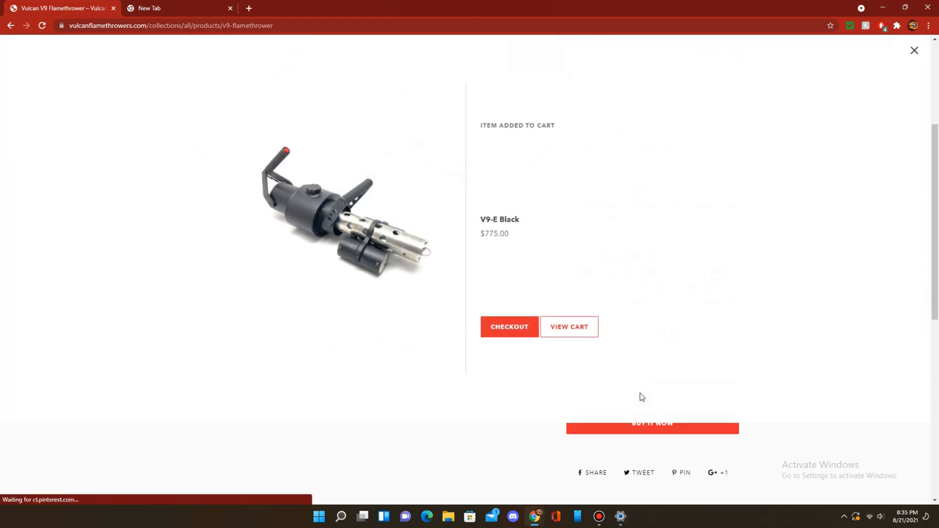
left_click(569, 327)
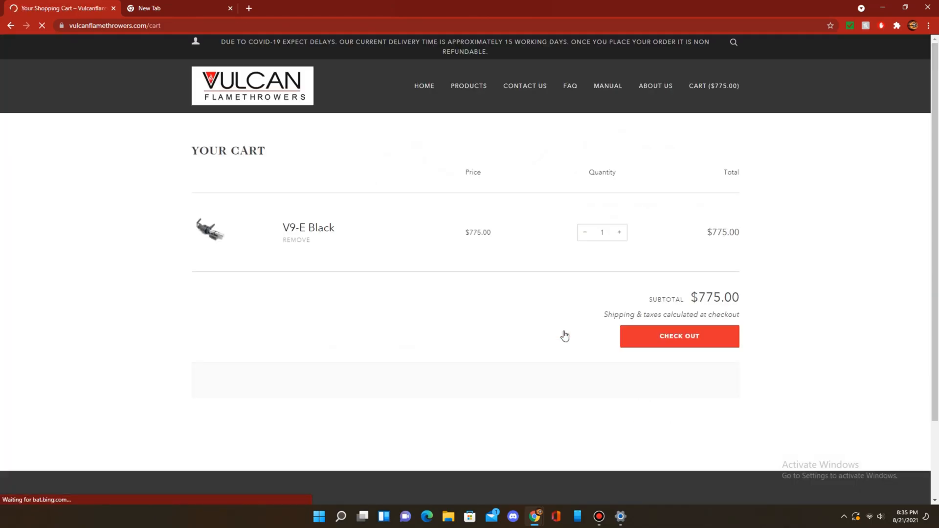
left_click(156, 8)
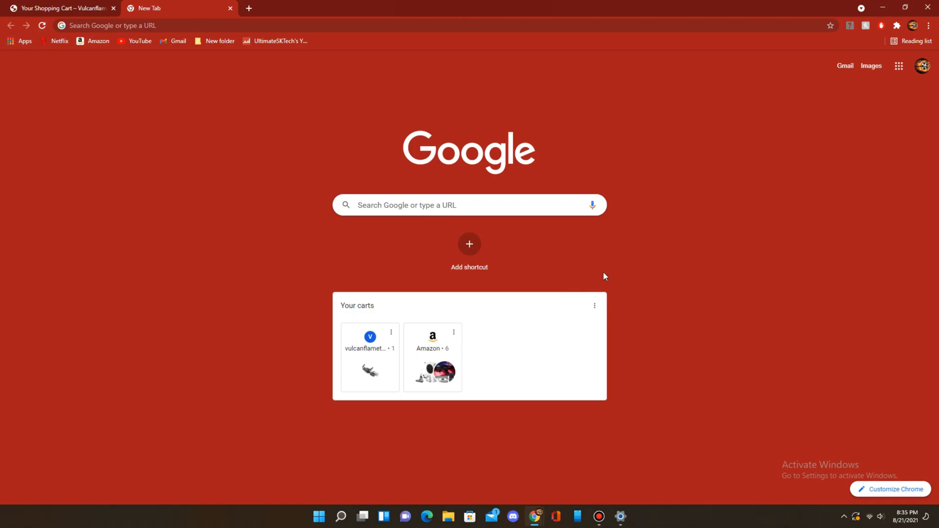
mouse_move(380, 428)
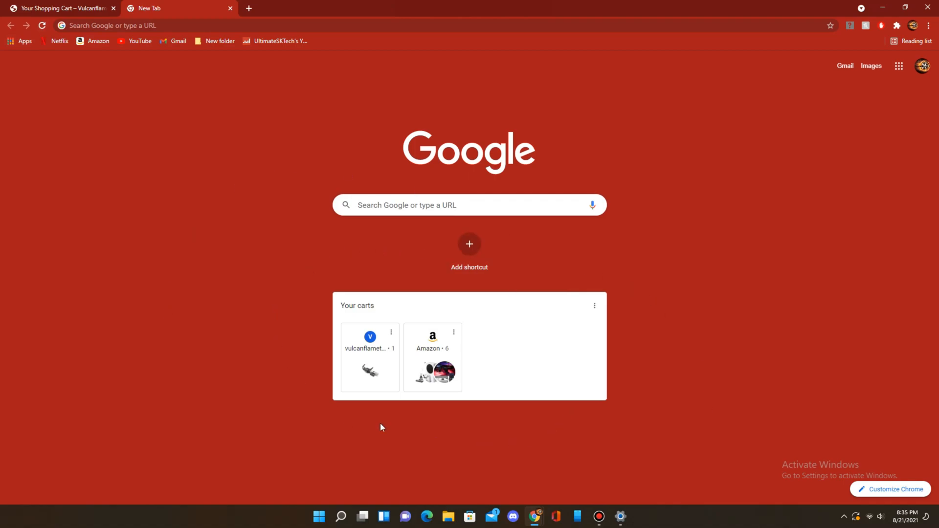
- Reopen the Vulcan cart from the carts card, close the duplicate cart tab, and start a fresh tab
left_click(370, 357)
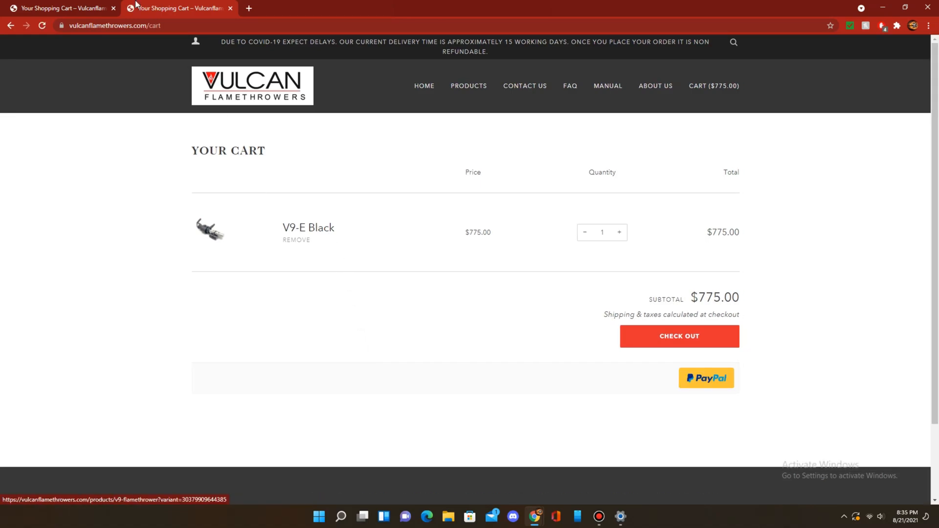
left_click(229, 8)
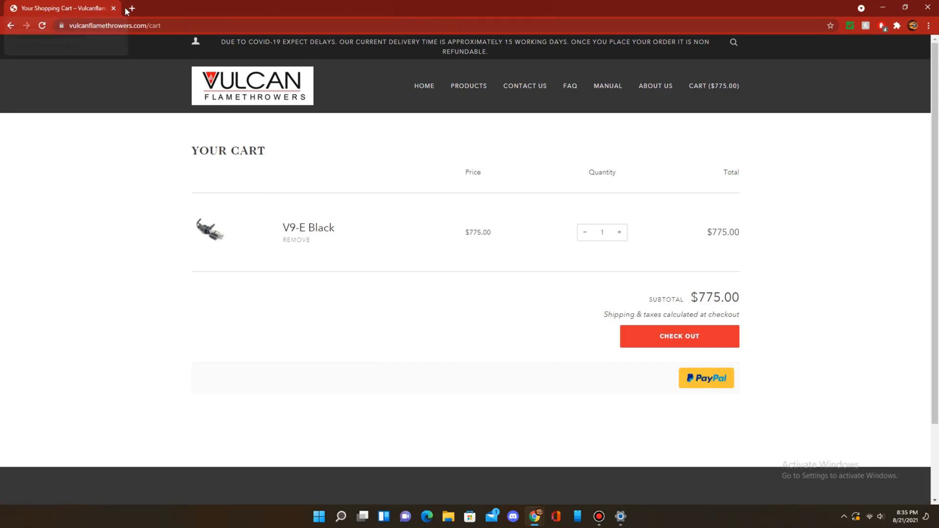
left_click(133, 9)
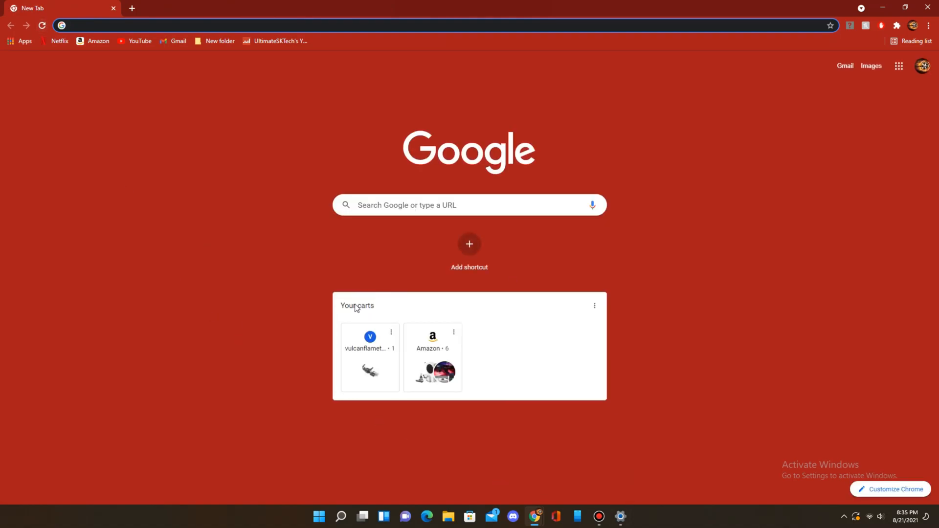
mouse_move(474, 438)
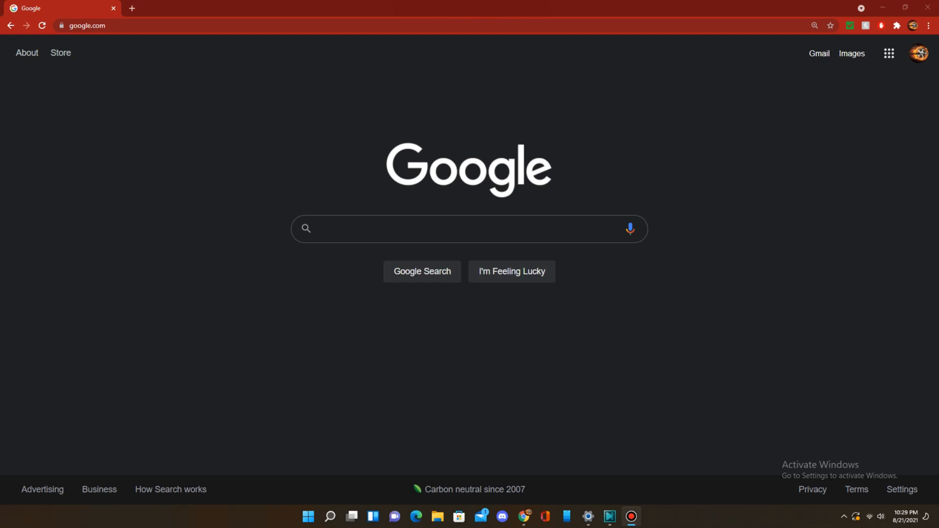
mouse_move(276, 298)
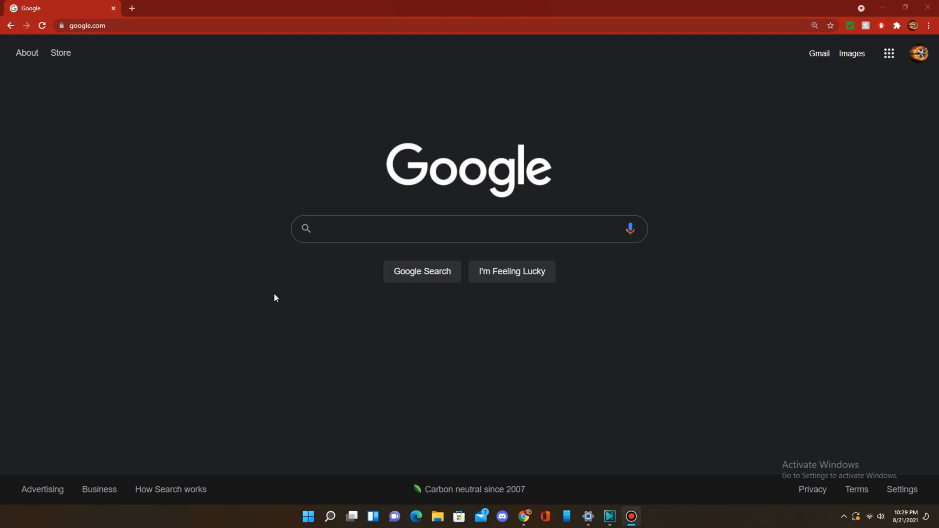
mouse_move(316, 108)
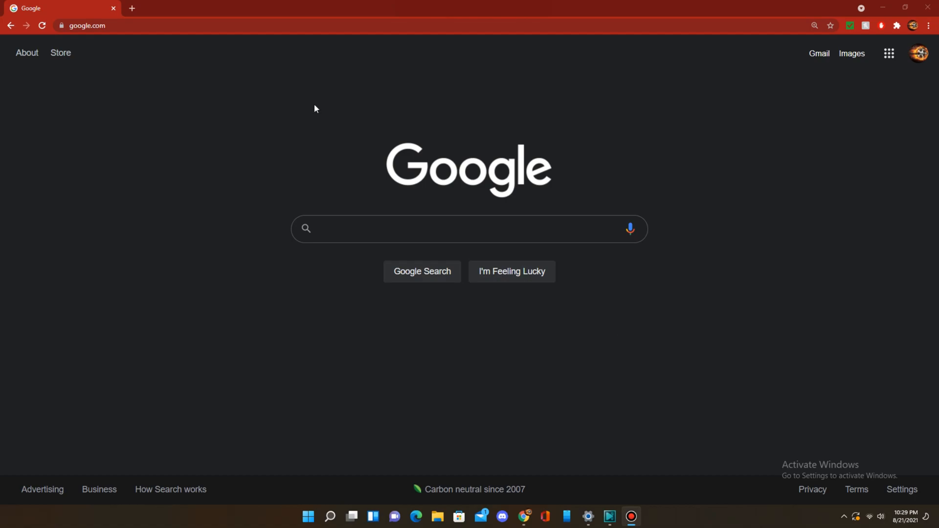
mouse_move(419, 382)
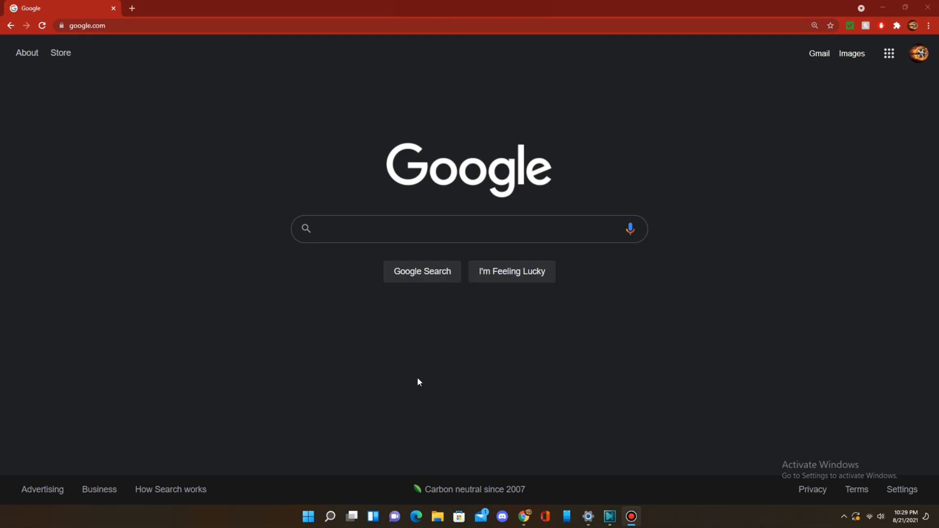
- Open a new tab to check which carts the 'Your carts' card lists
left_click(131, 8)
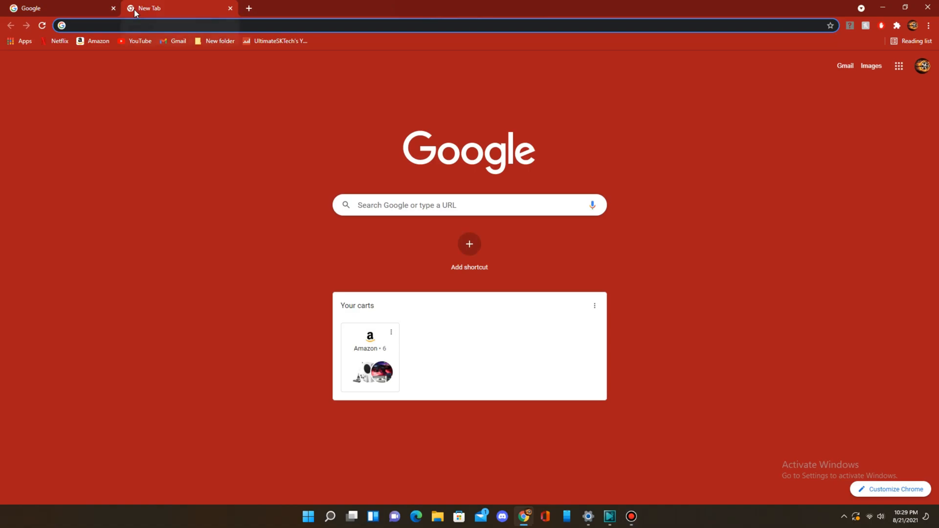
mouse_move(902, 460)
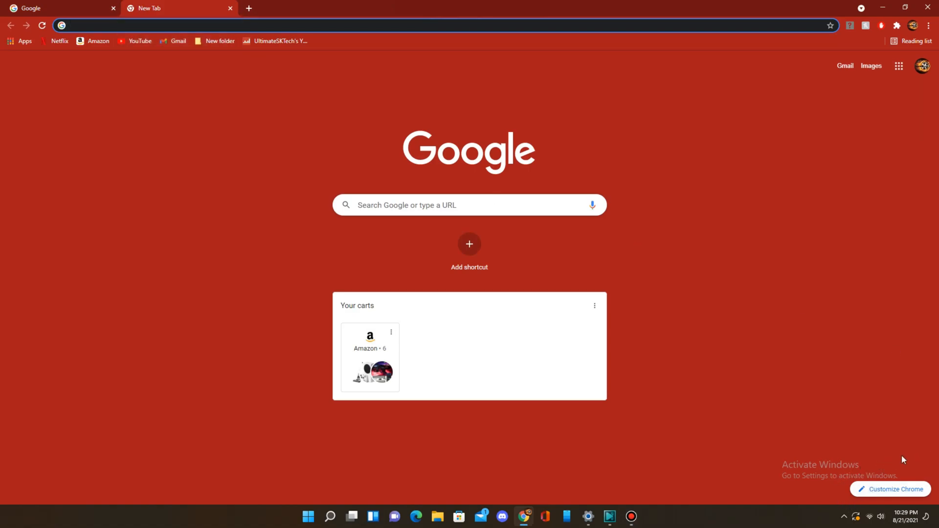
mouse_move(931, 472)
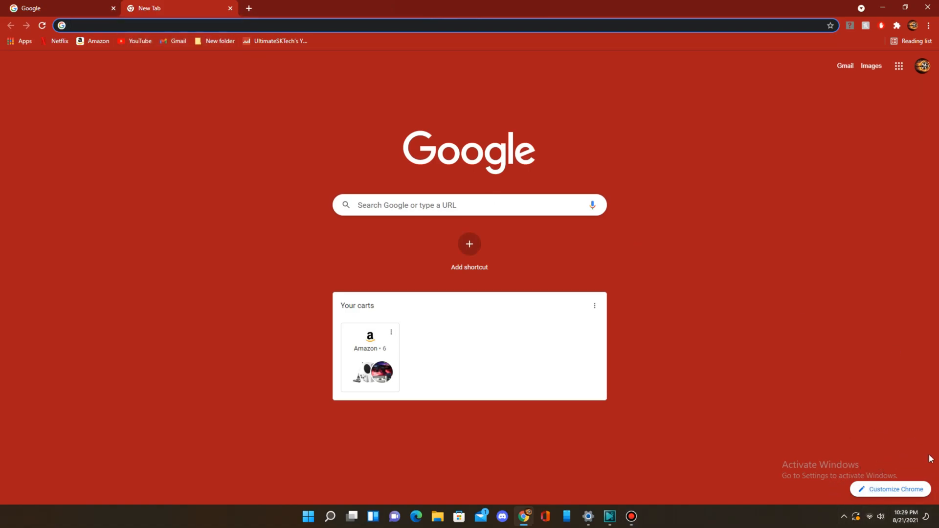